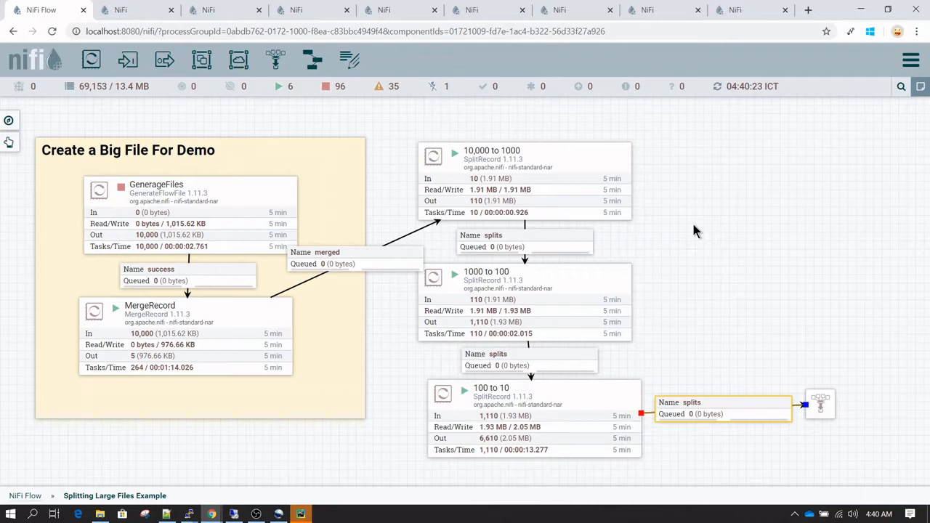
pyautogui.moveTo(202, 306)
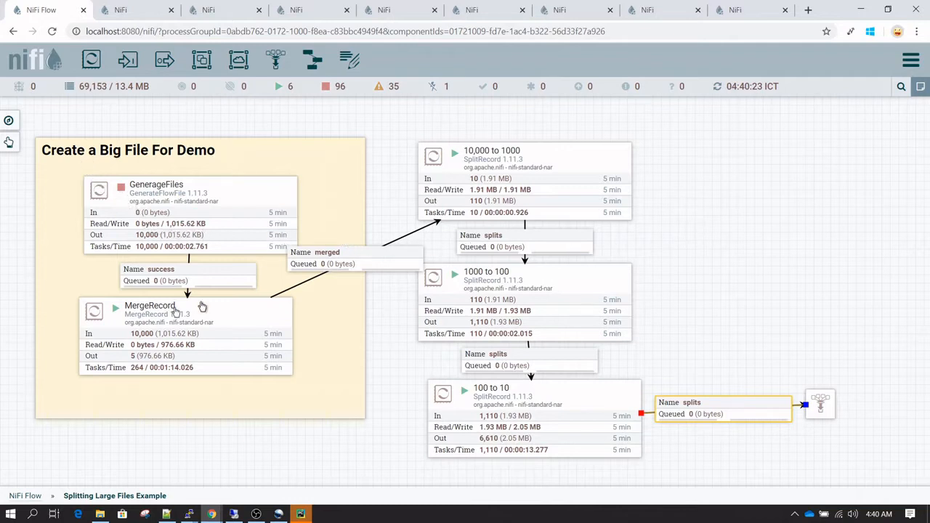
# Review the GenerateFiles processor's custom CSV text and scheduling settings without changes
pyautogui.click(186, 319)
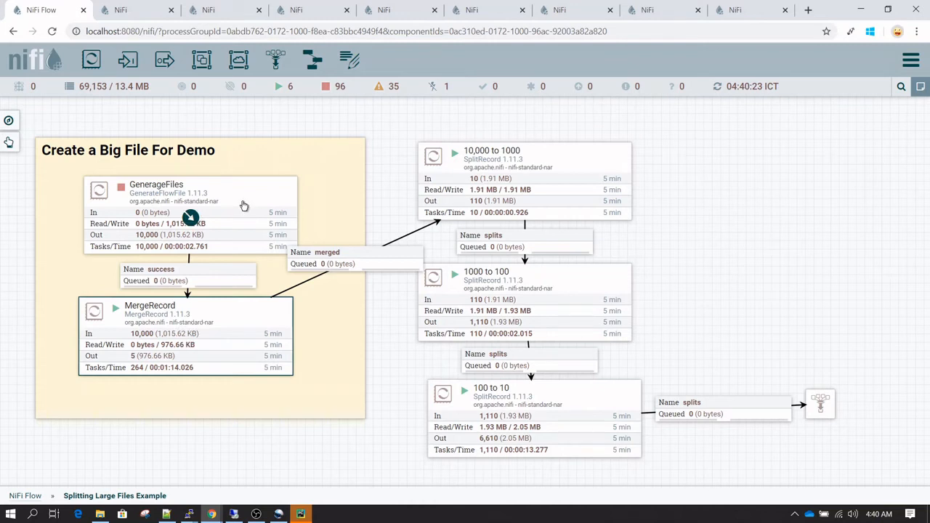
pyautogui.moveTo(259, 209)
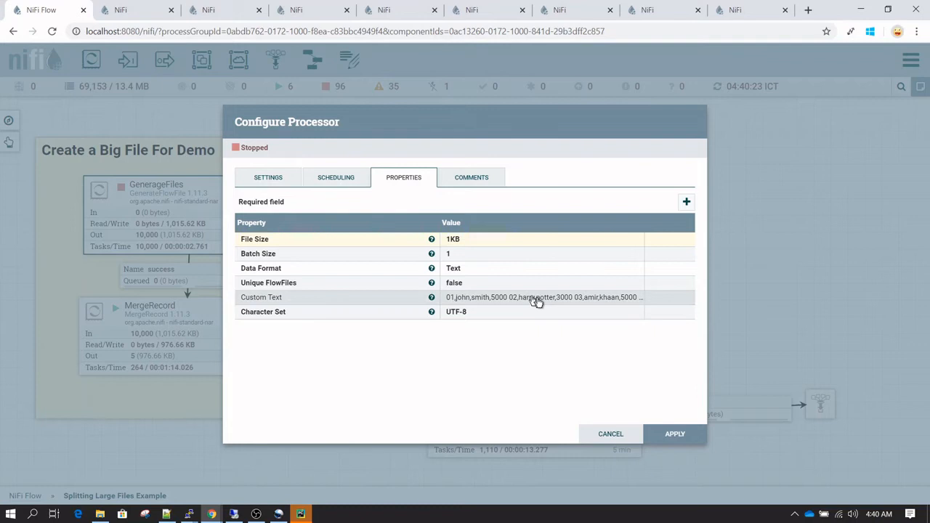
pyautogui.click(543, 296)
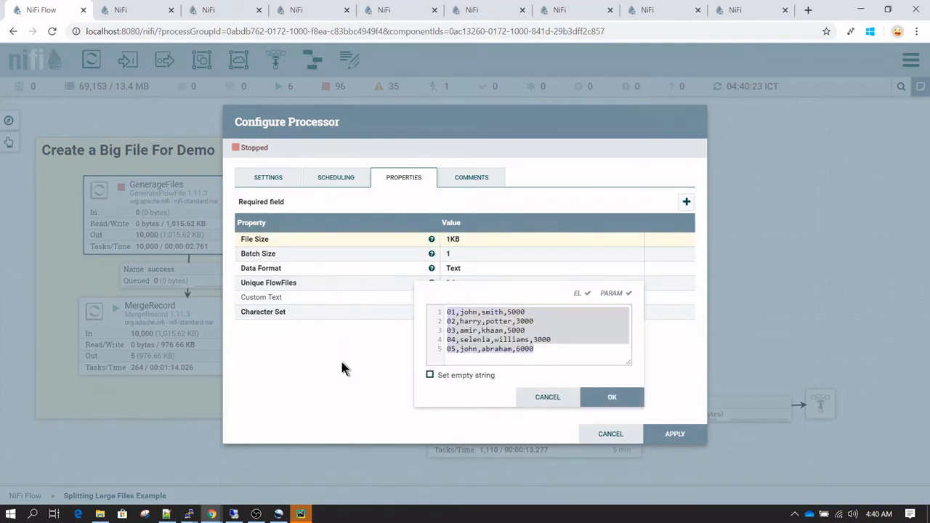
pyautogui.click(612, 397)
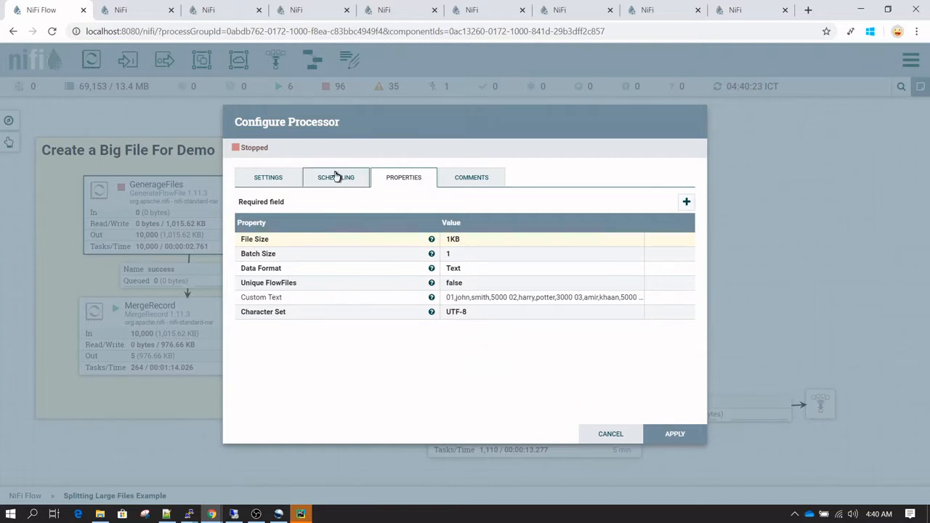
pyautogui.click(336, 177)
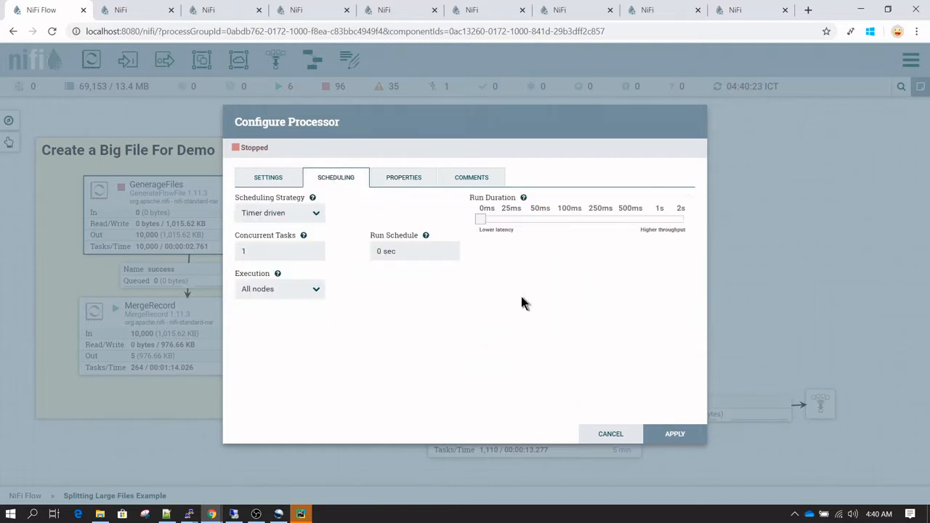
pyautogui.click(610, 433)
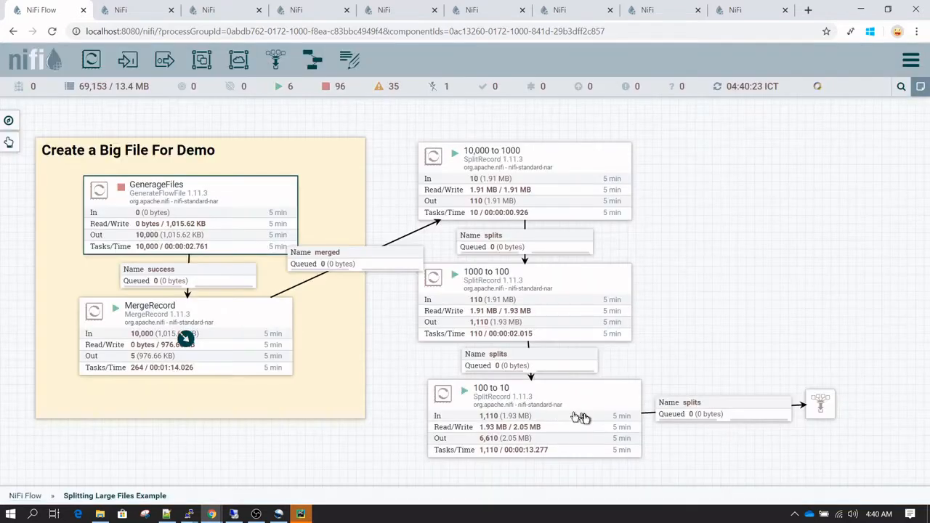
# Review the MergeRecord processor's minimum number of records and close its details
pyautogui.doubleClick(186, 337)
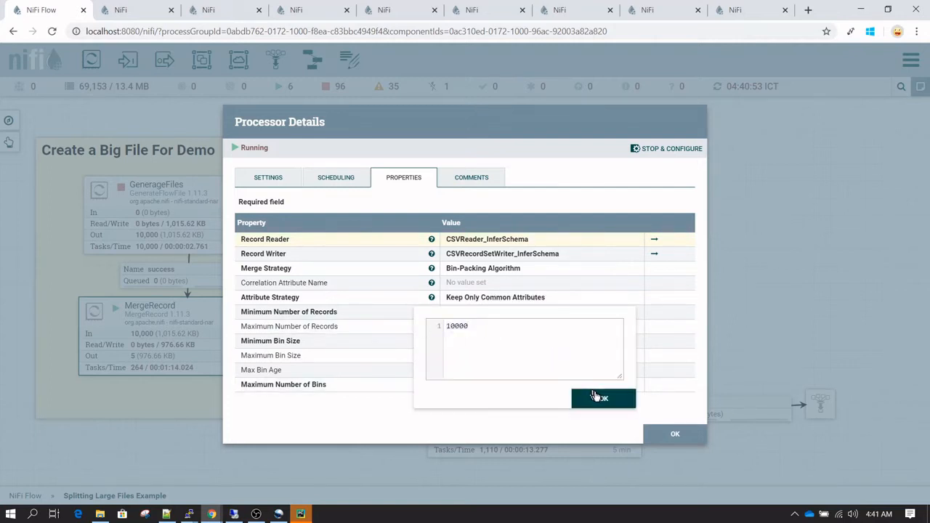
pyautogui.click(598, 398)
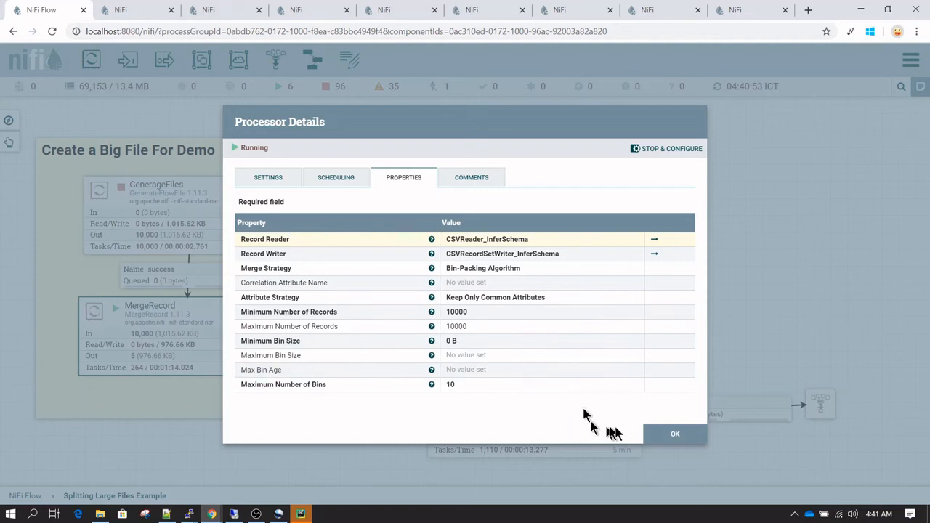
pyautogui.click(674, 433)
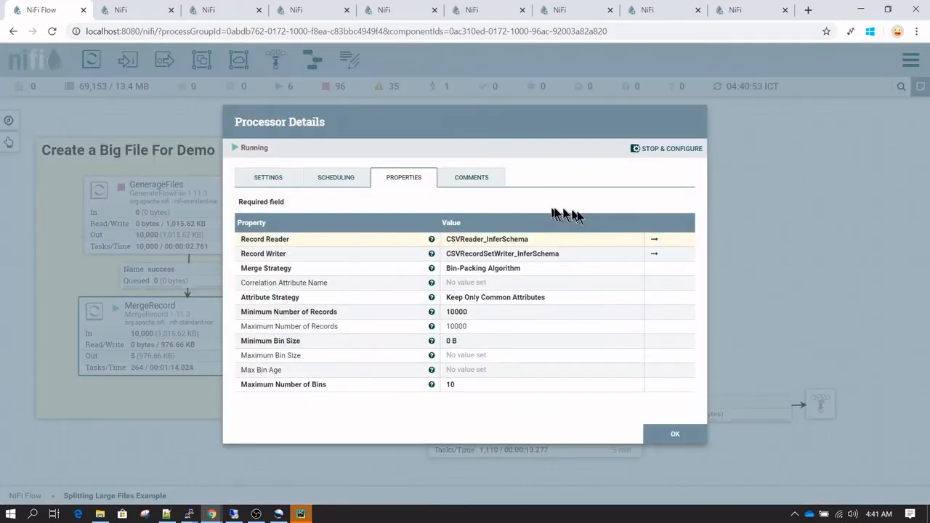
pyautogui.moveTo(552, 262)
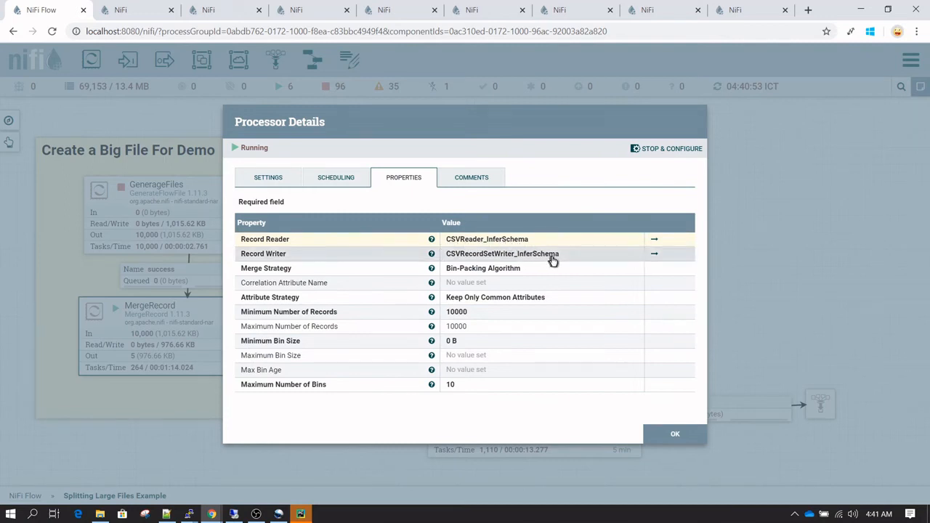
pyautogui.moveTo(587, 250)
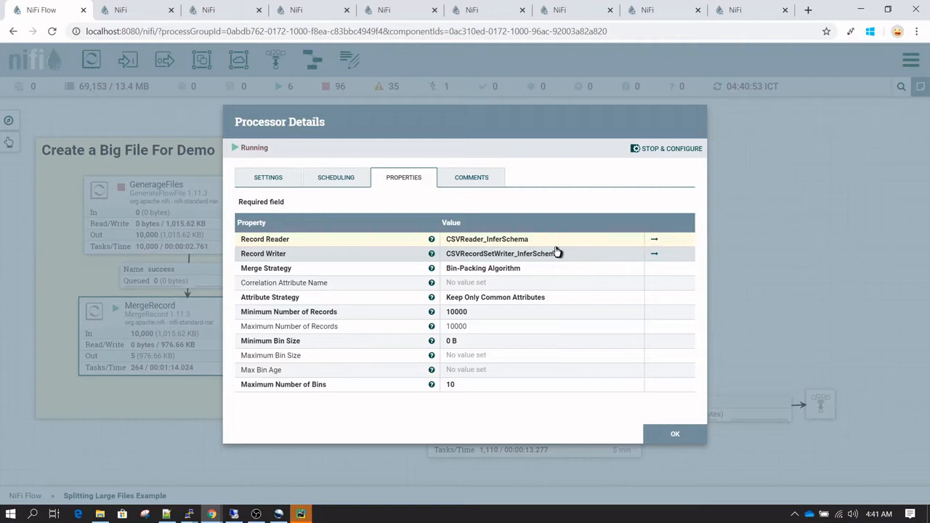
pyautogui.moveTo(634, 410)
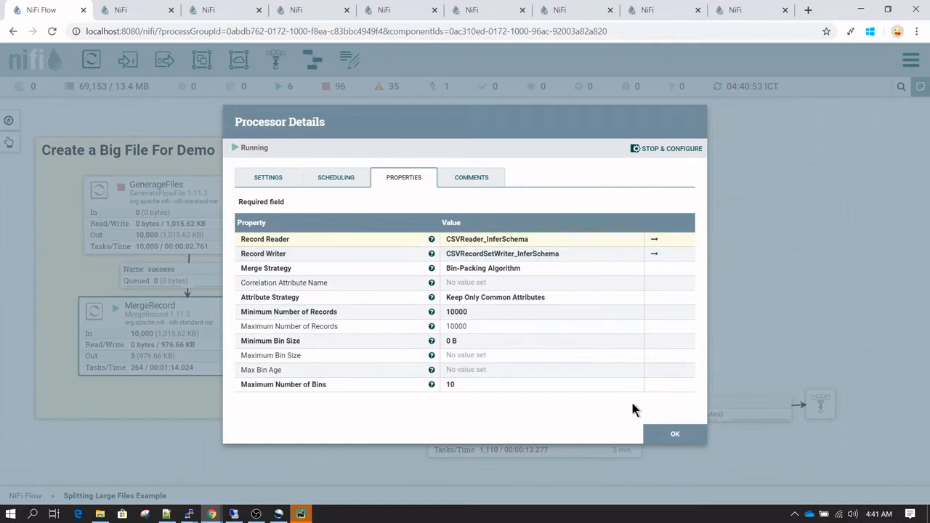
pyautogui.moveTo(674, 433)
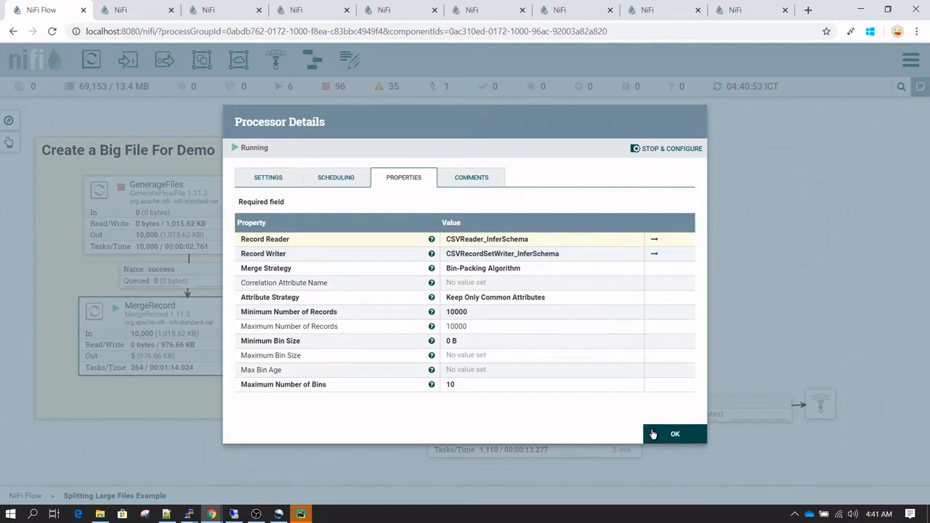
pyautogui.click(674, 433)
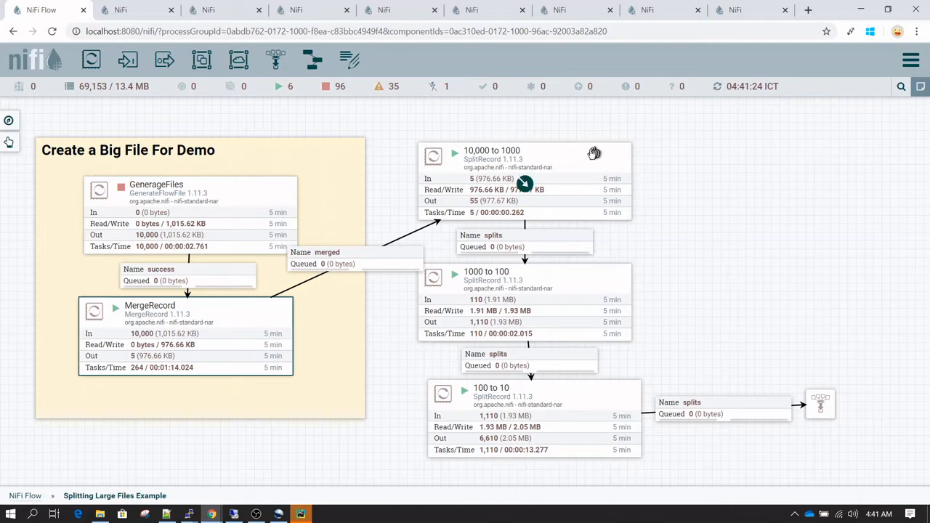
pyautogui.moveTo(558, 166)
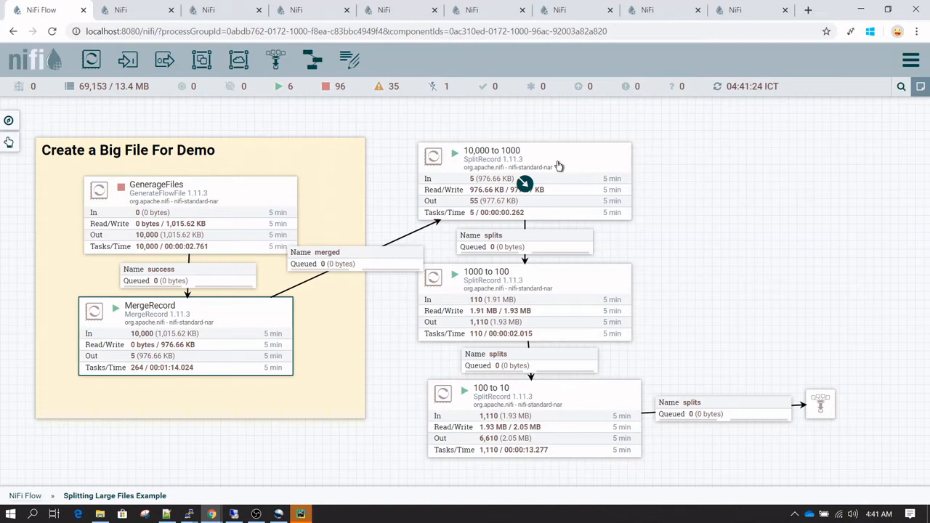
pyautogui.moveTo(588, 174)
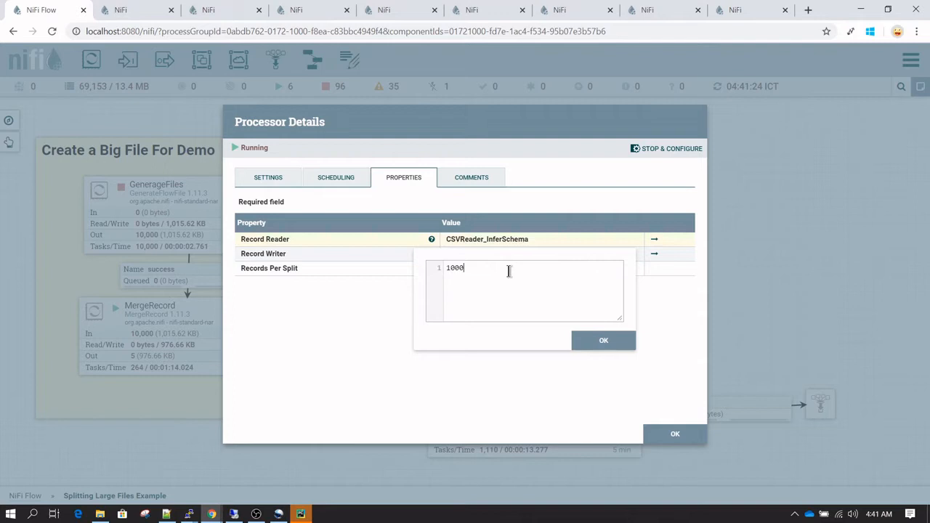
# Stop the 10,000 to 1000 splitter, abandoning a Records Per Split edit so it stays 1000
pyautogui.click(603, 340)
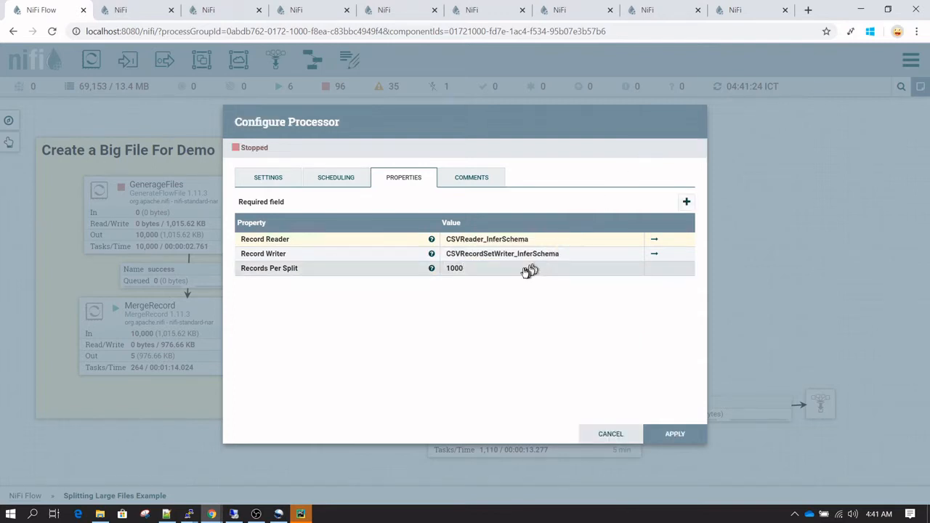
pyautogui.click(453, 267)
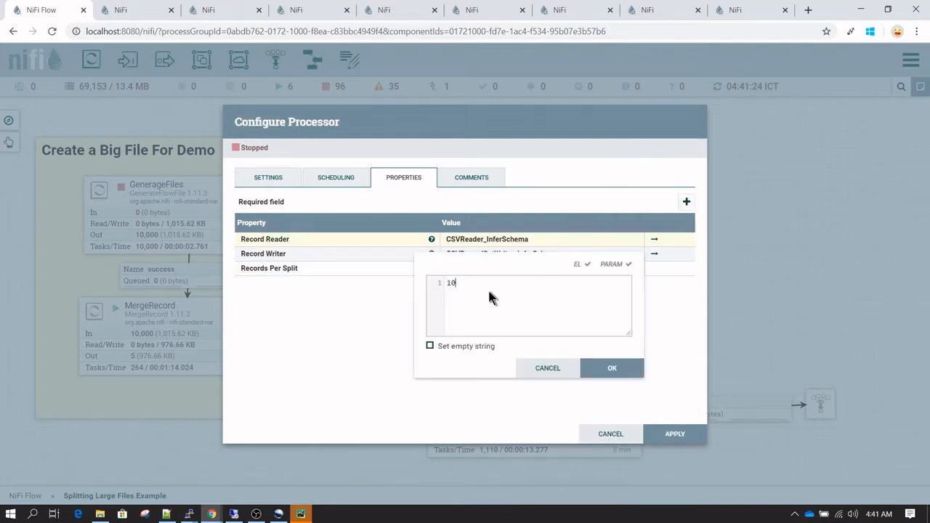
pyautogui.moveTo(283, 334)
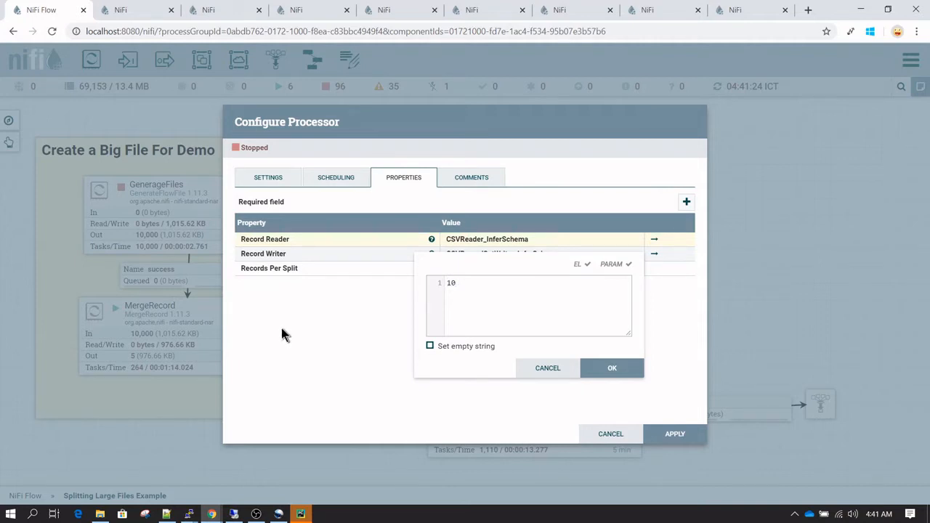
pyautogui.moveTo(385, 331)
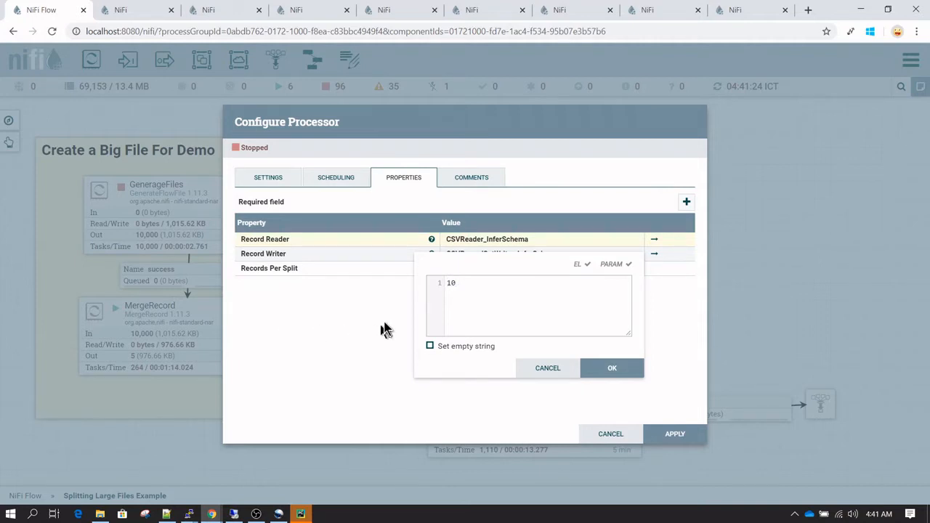
pyautogui.moveTo(478, 303)
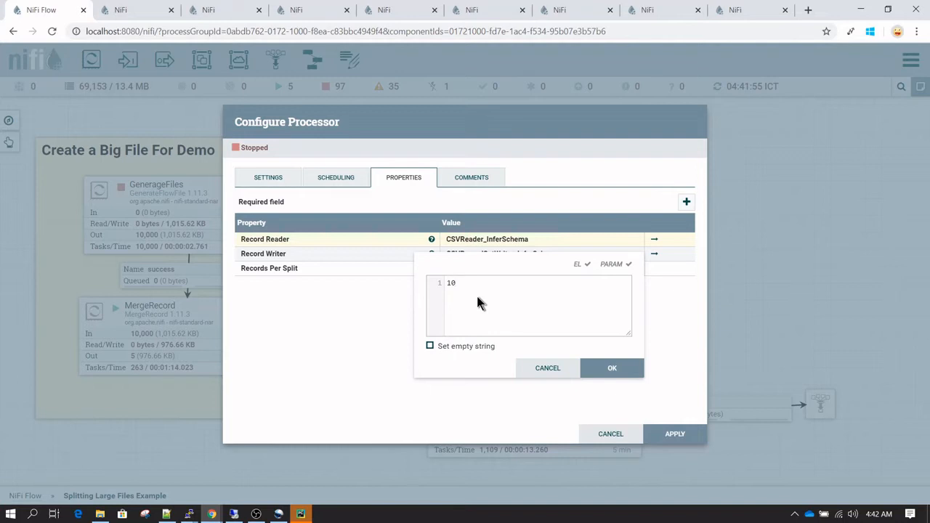
pyautogui.moveTo(468, 304)
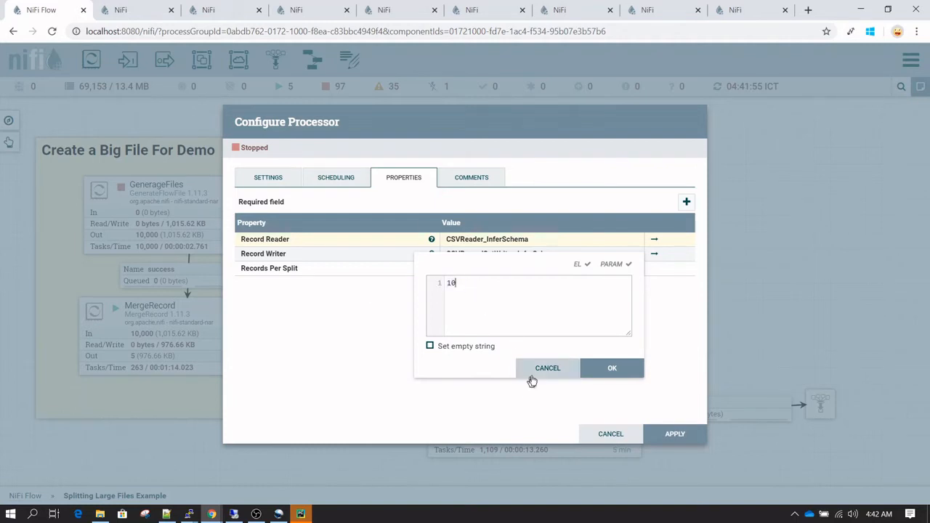
pyautogui.click(612, 368)
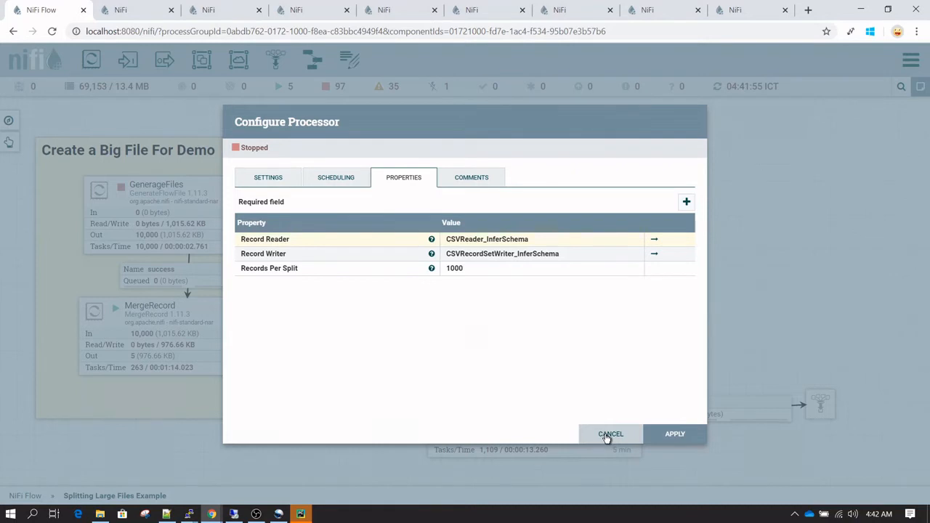
pyautogui.click(611, 433)
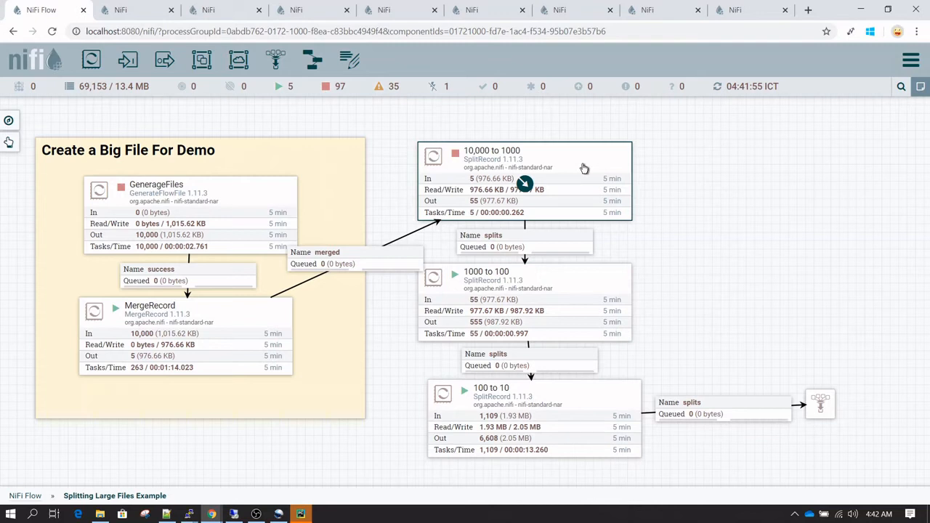
pyautogui.moveTo(337, 294)
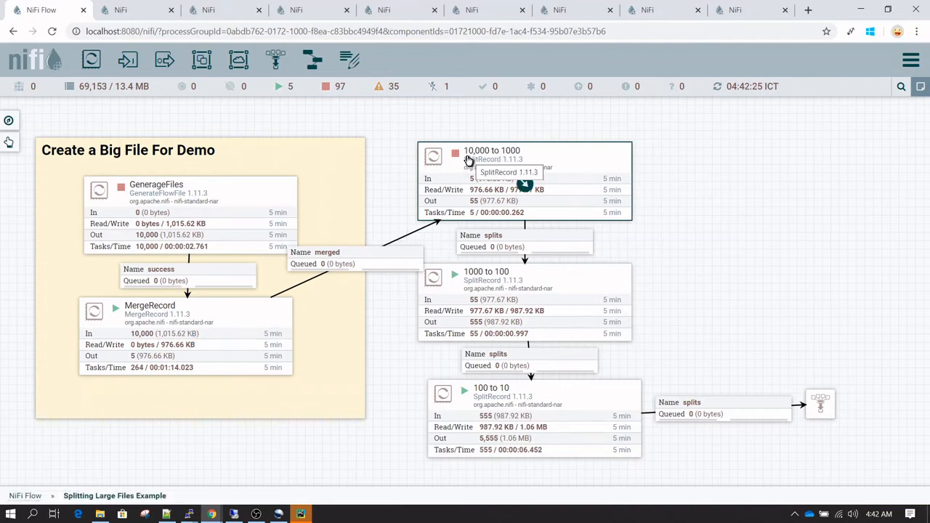
pyautogui.moveTo(587, 165)
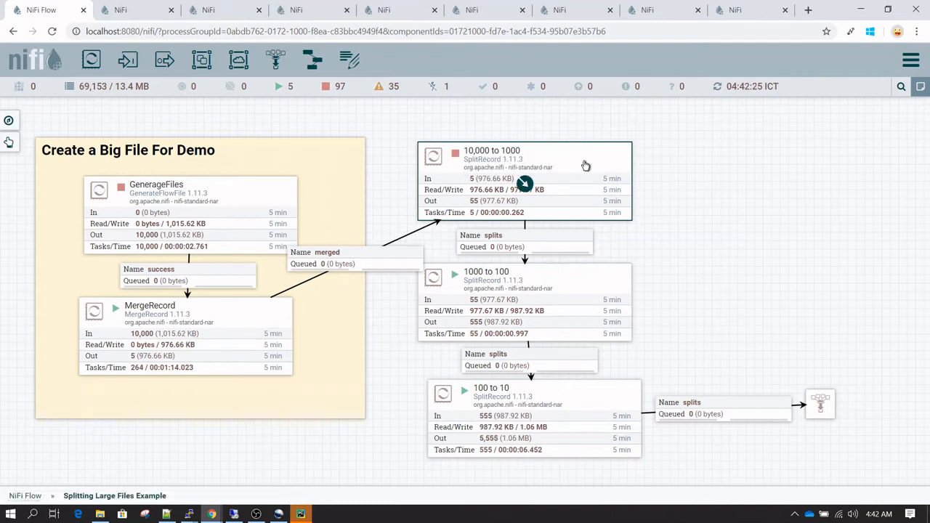
# Check the first splitter's settings and the final splitter's Records Per Split = 10, closing both
pyautogui.doubleClick(523, 177)
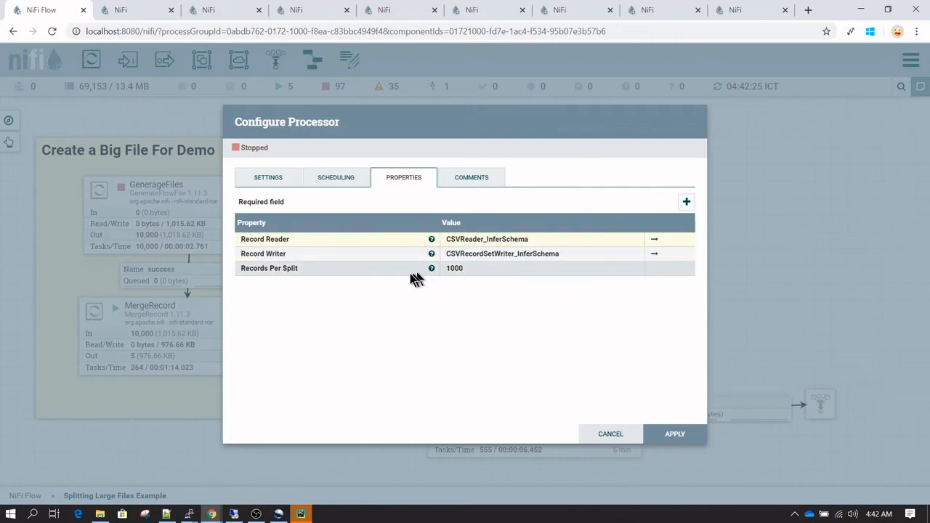
pyautogui.click(610, 433)
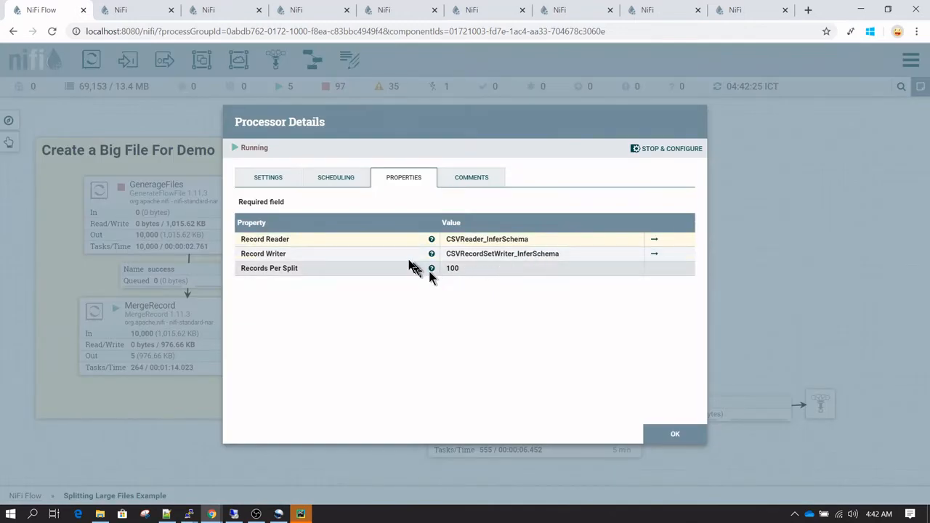
pyautogui.moveTo(558, 336)
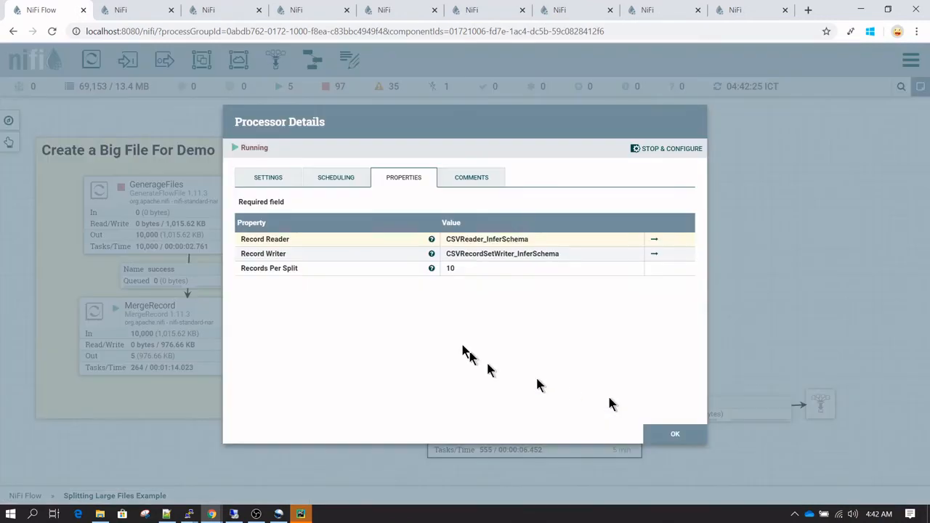
pyautogui.moveTo(618, 414)
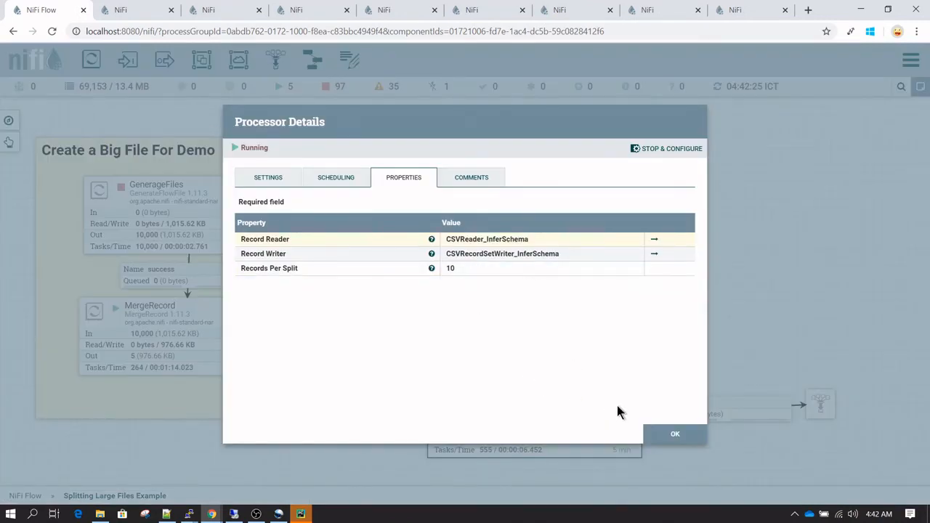
pyautogui.click(674, 433)
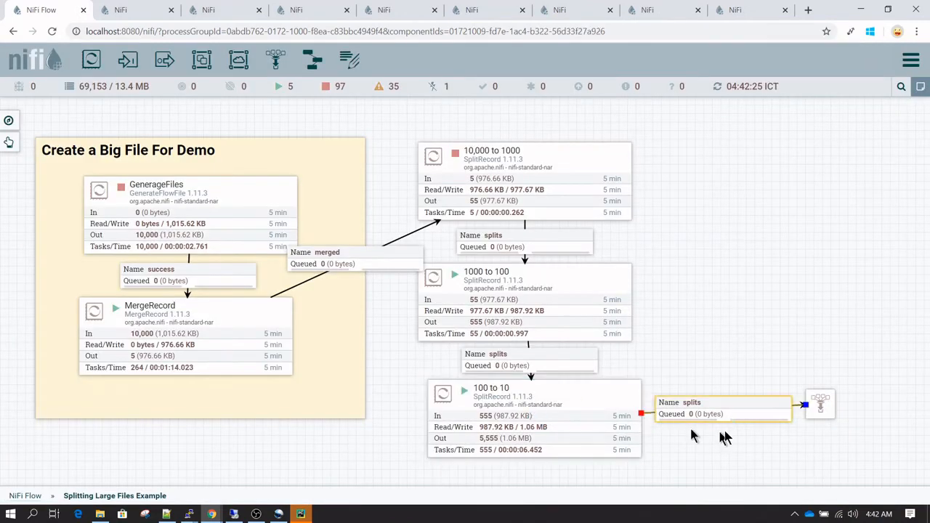
pyautogui.moveTo(732, 419)
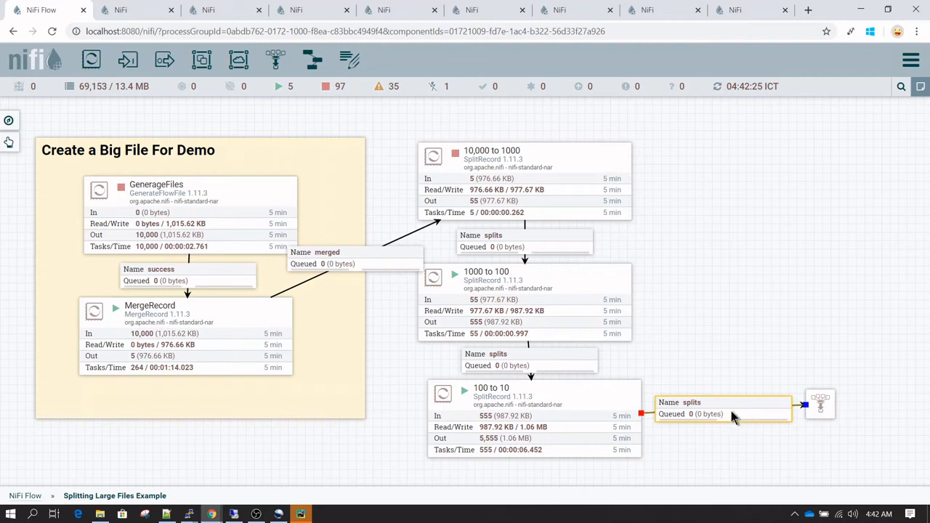
pyautogui.moveTo(323, 224)
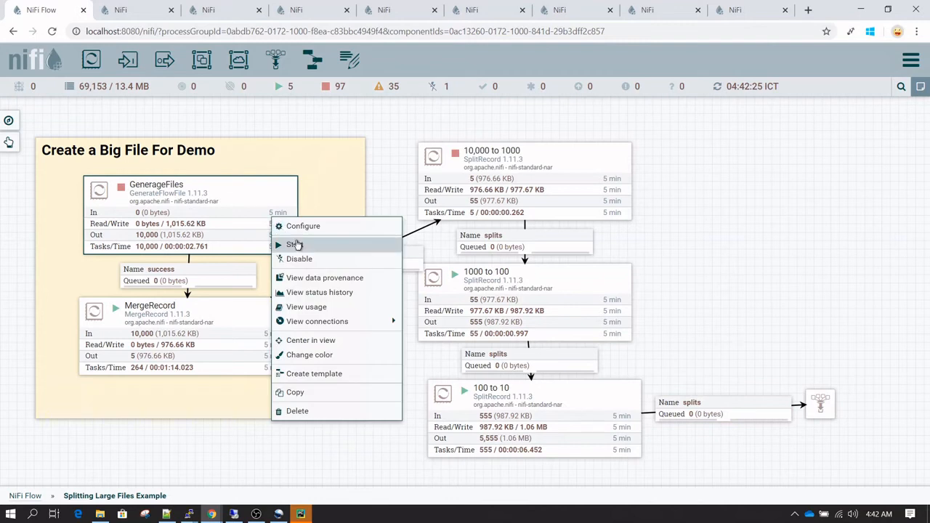
# Start GenerateFiles, then refresh the canvas until one merged flowfile waits in the merged queue
pyautogui.rightClick(523, 283)
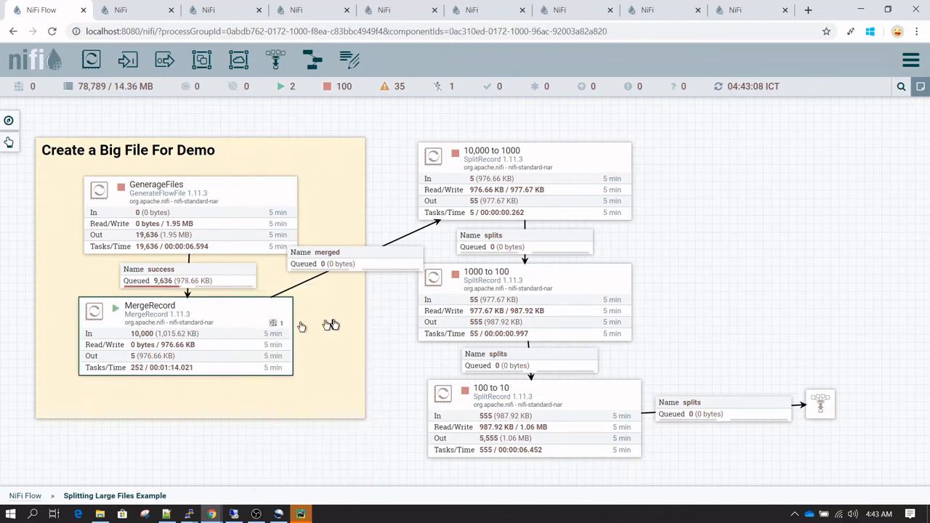
pyautogui.rightClick(331, 323)
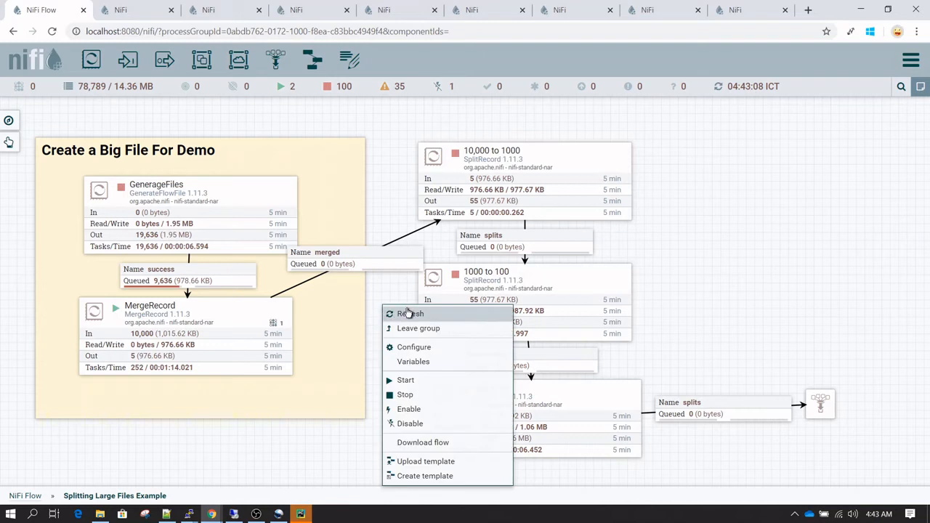
pyautogui.click(409, 314)
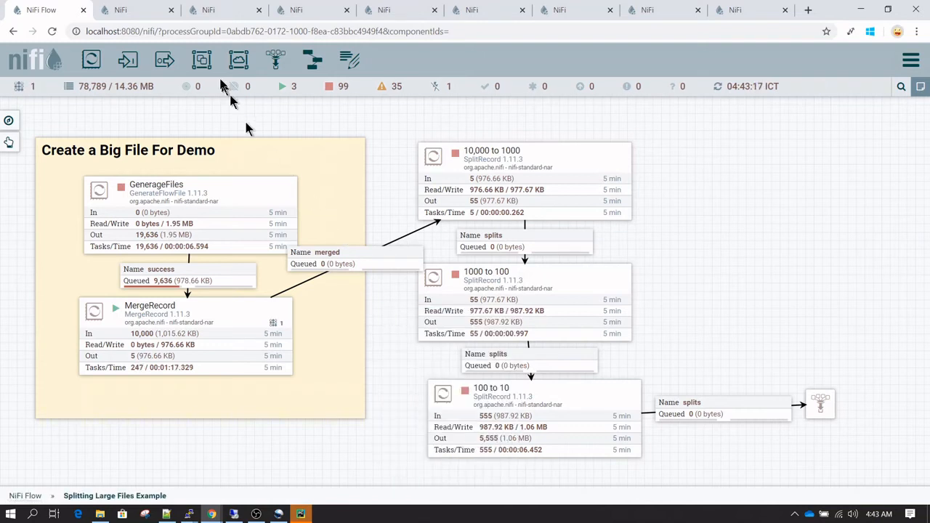
pyautogui.click(171, 11)
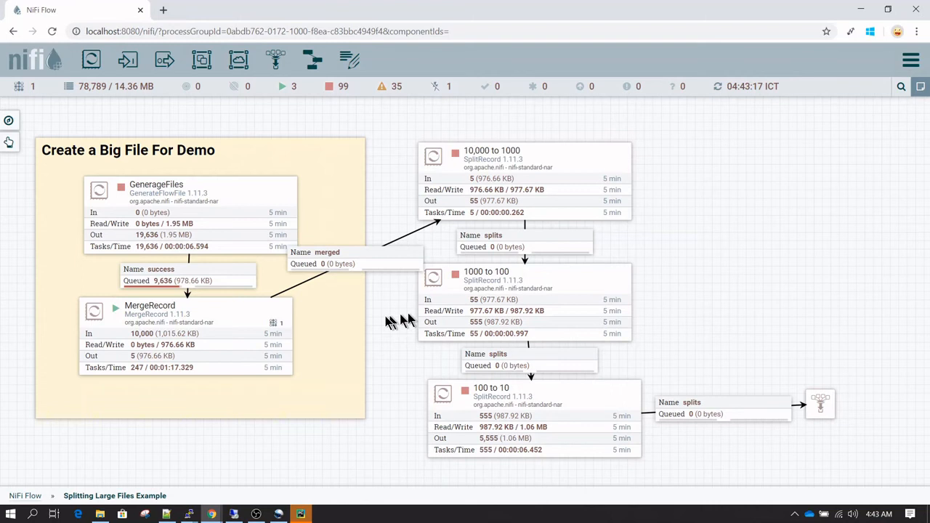
pyautogui.moveTo(395, 319)
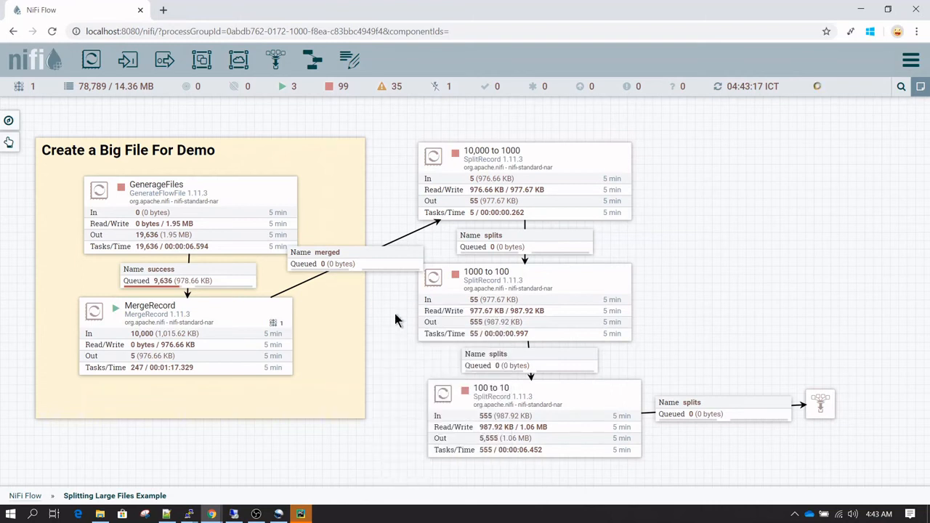
pyautogui.rightClick(395, 320)
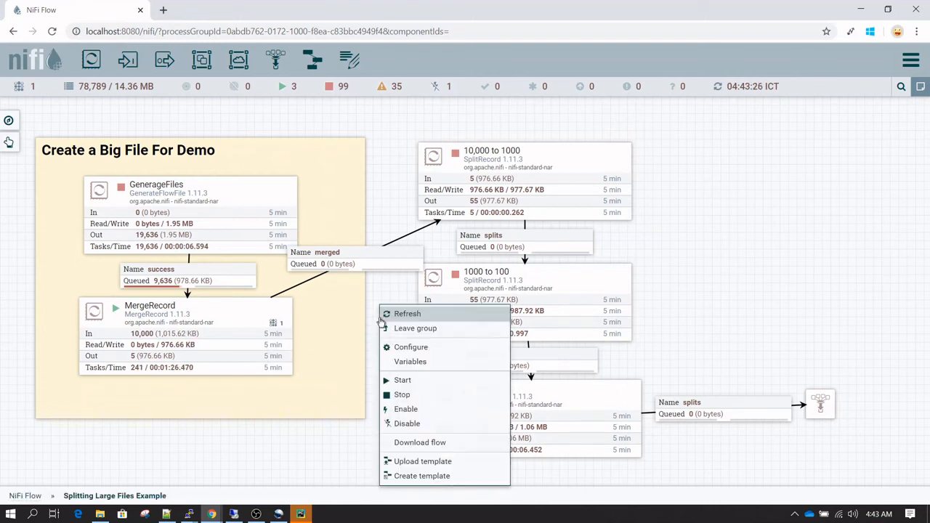
pyautogui.click(407, 314)
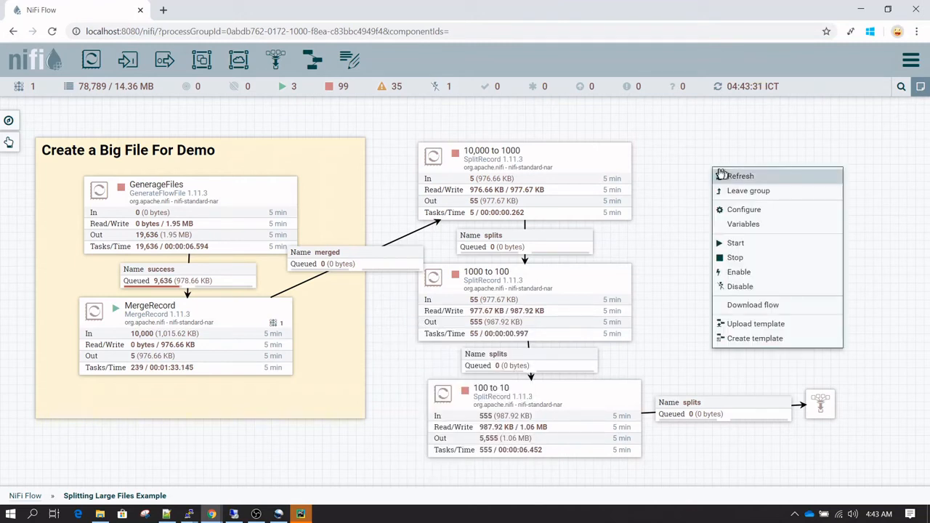
pyautogui.click(741, 174)
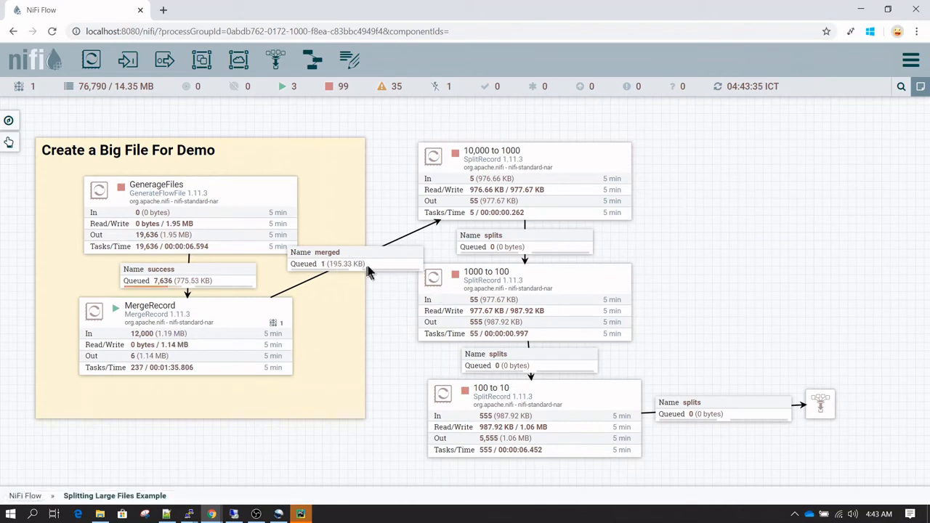
# List the merged queue's single 195.33 KB flowfile and view its CSV content ending near record 10,000
pyautogui.click(355, 259)
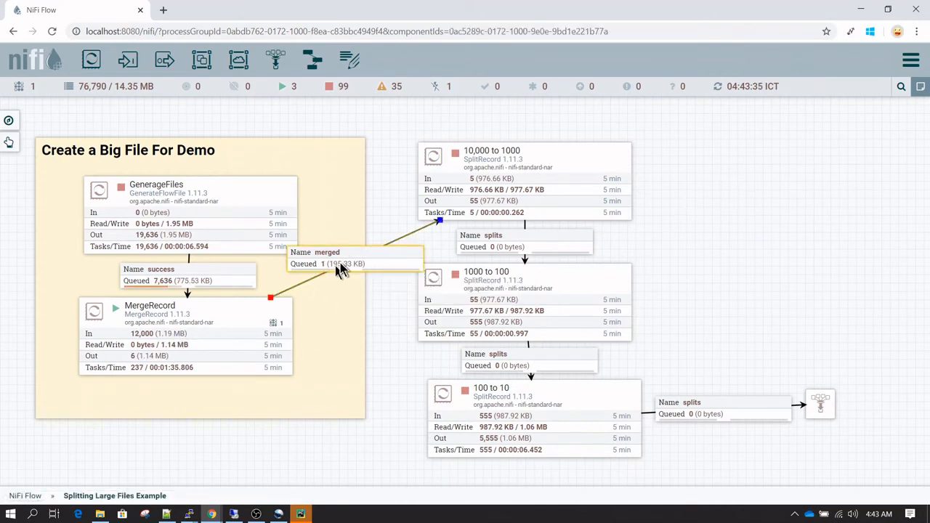
pyautogui.moveTo(370, 268)
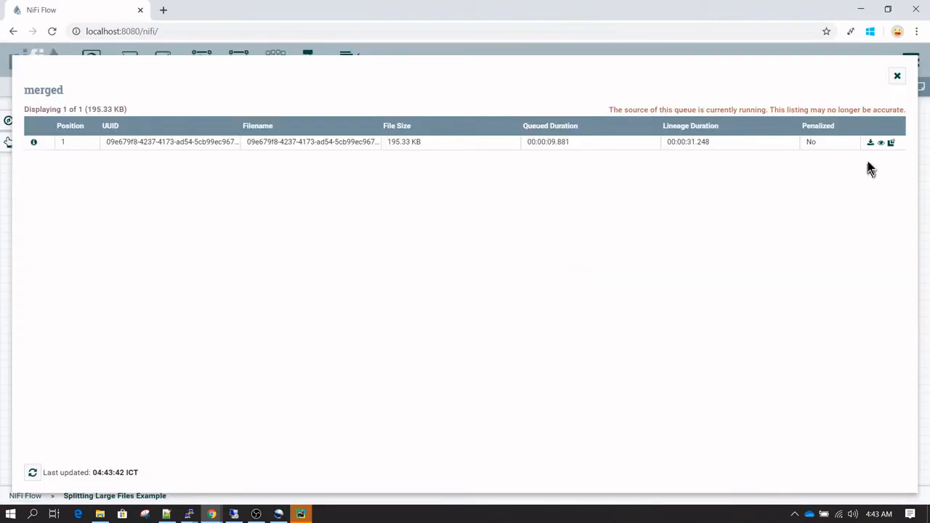
pyautogui.click(881, 142)
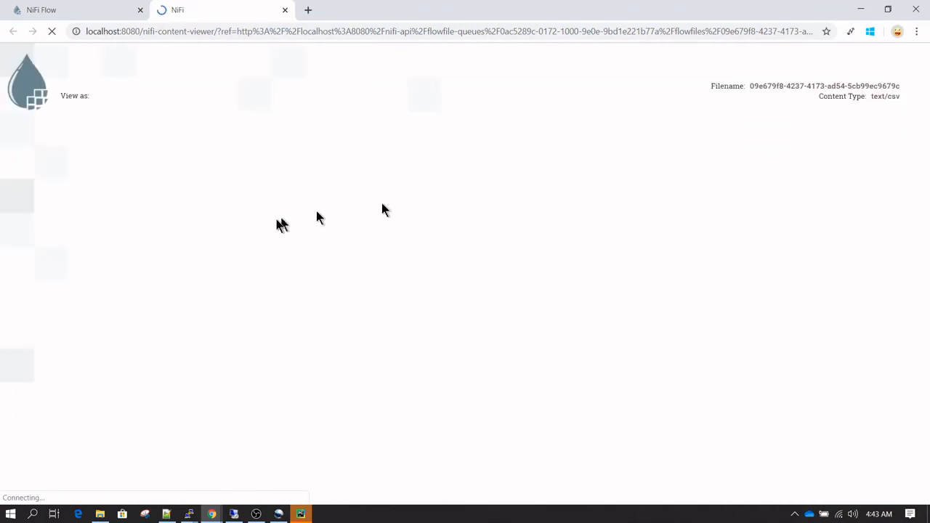
pyautogui.moveTo(239, 253)
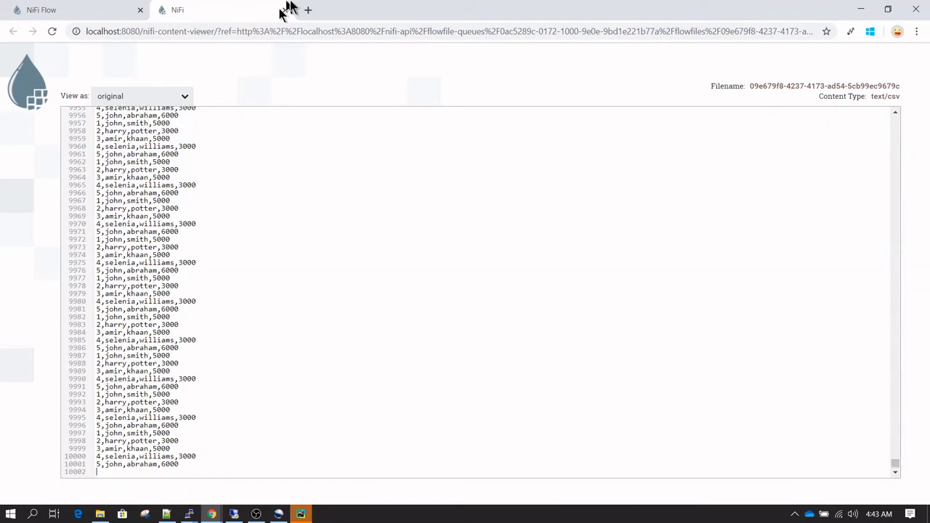
pyautogui.click(140, 9)
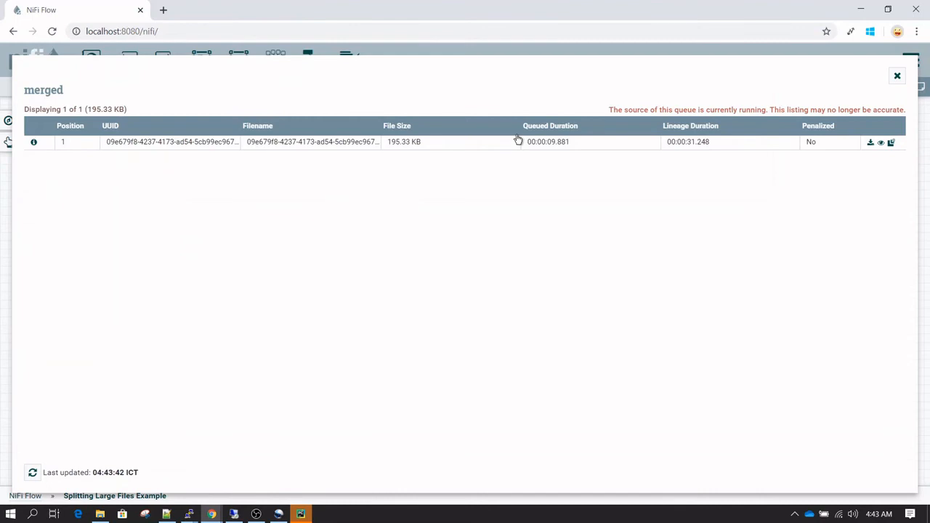
# Close the merged queue listing and start the 10,000 to 1000 and 1000 to 100 splitters
pyautogui.click(897, 75)
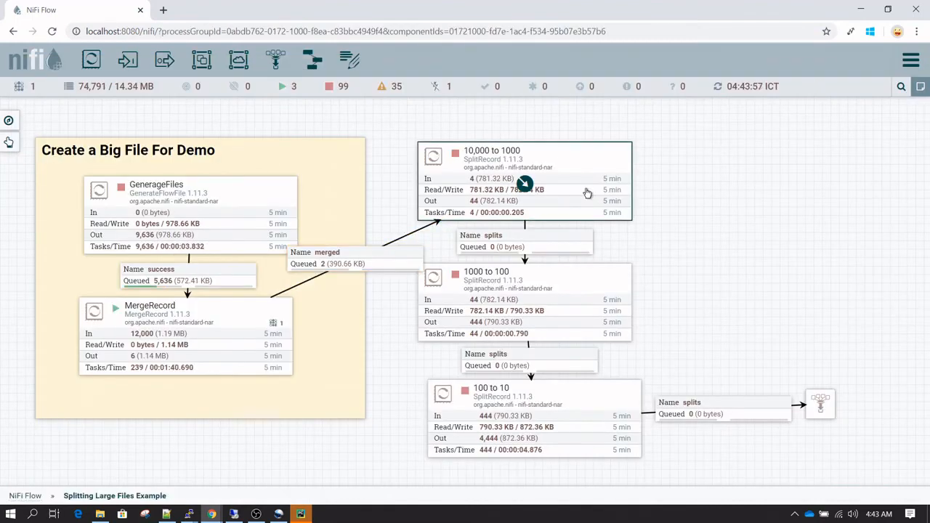
pyautogui.rightClick(523, 186)
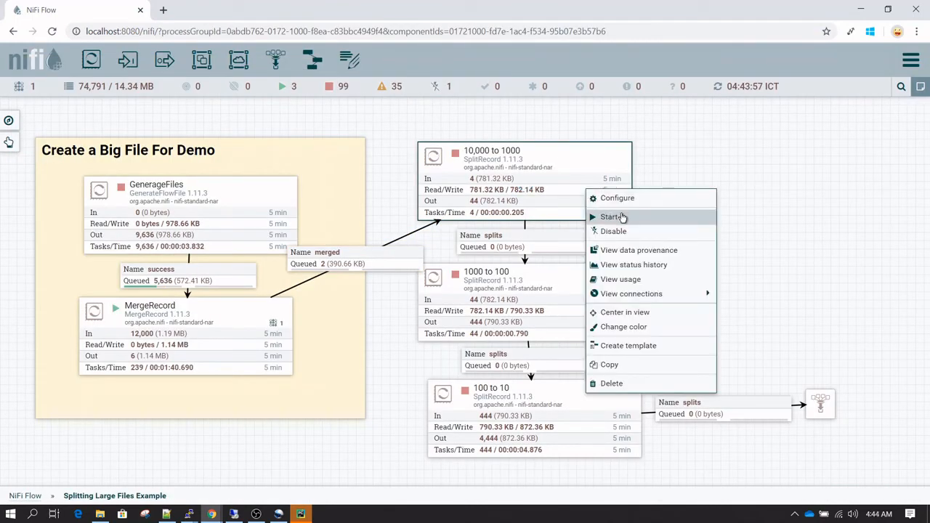
pyautogui.click(613, 216)
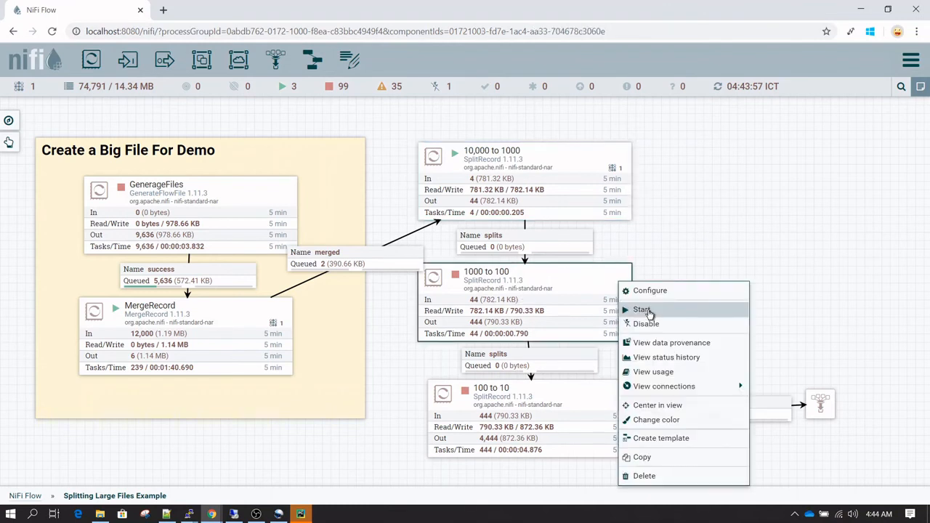
pyautogui.click(642, 309)
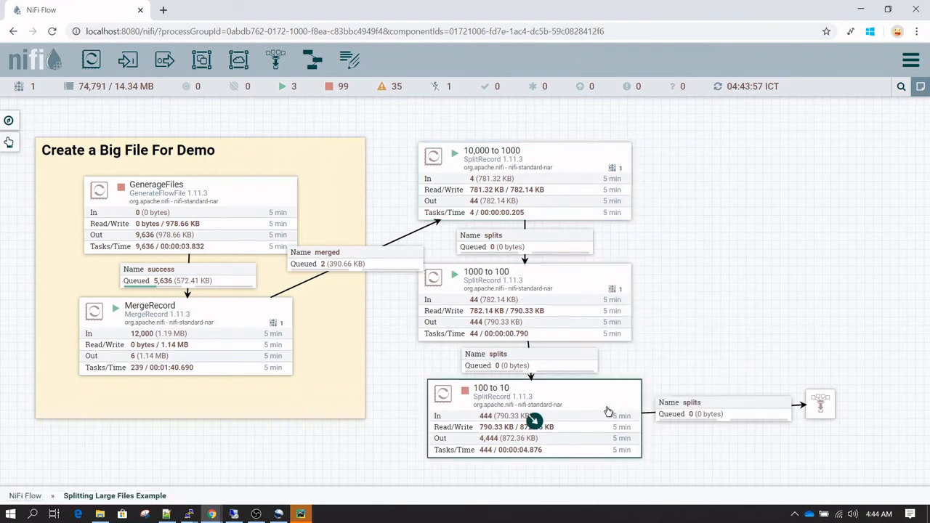
pyautogui.moveTo(668, 287)
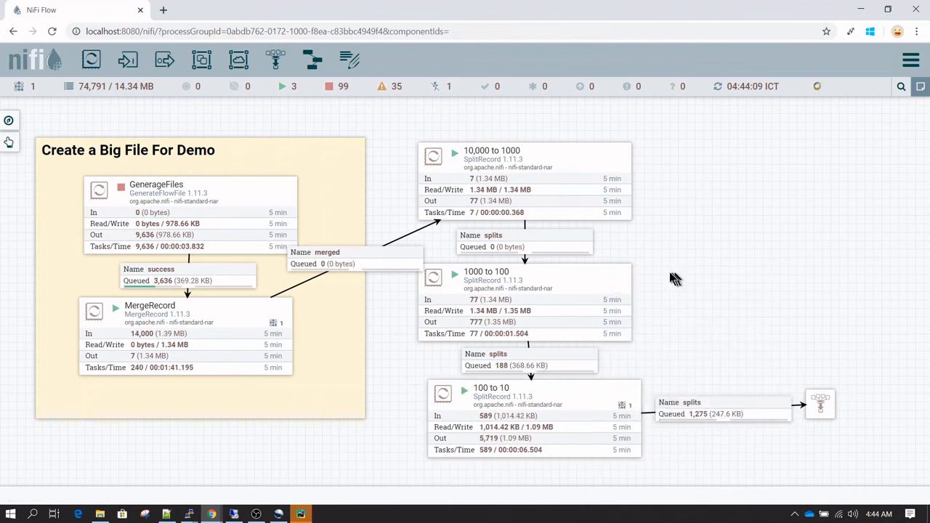
# Stop every processor in the flow once the splits queue holds 3,333 flowfiles
pyautogui.rightClick(675, 279)
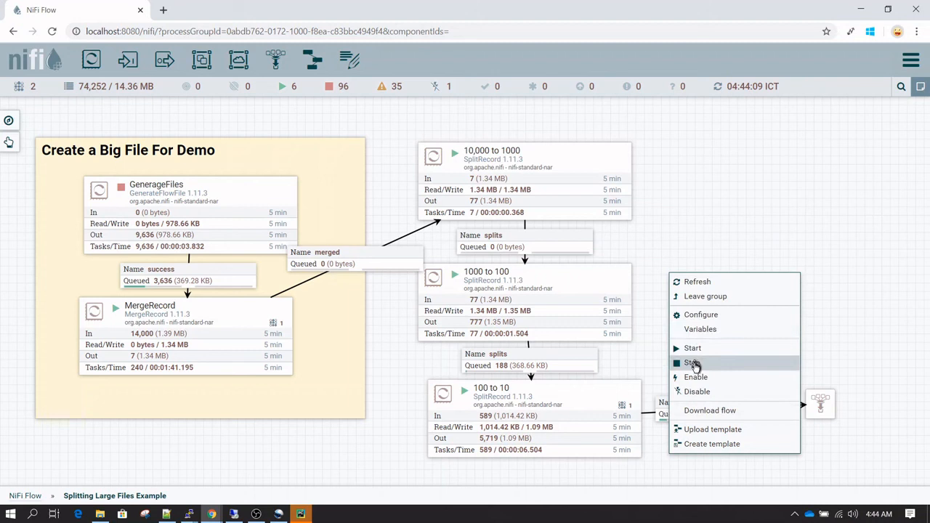
pyautogui.click(691, 364)
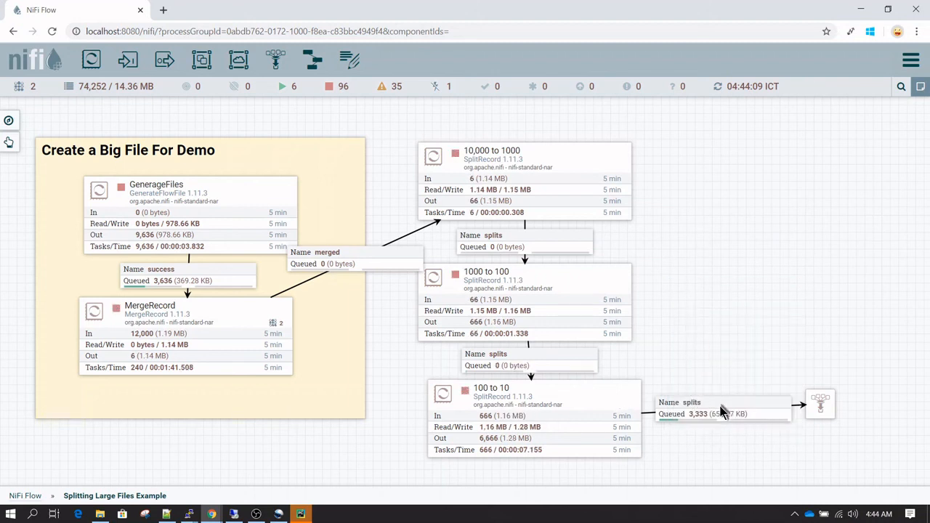
pyautogui.rightClick(697, 413)
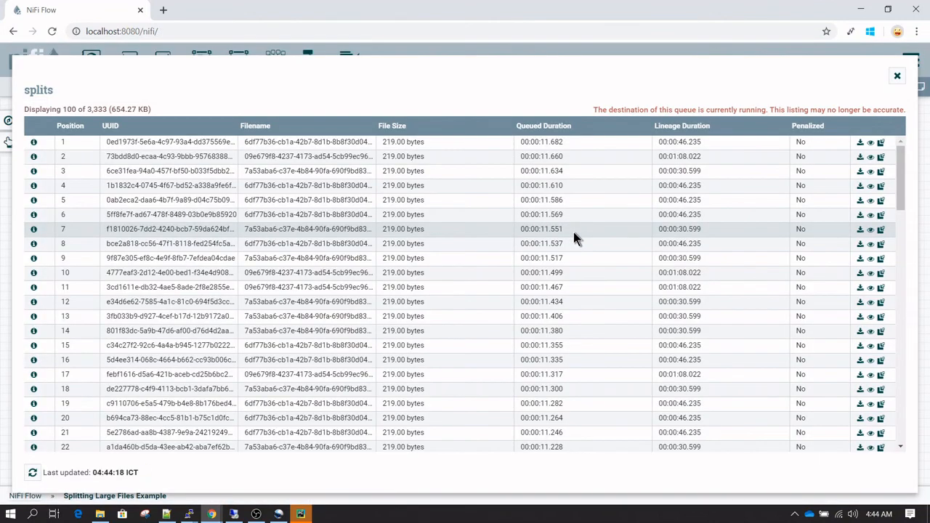
pyautogui.moveTo(860, 342)
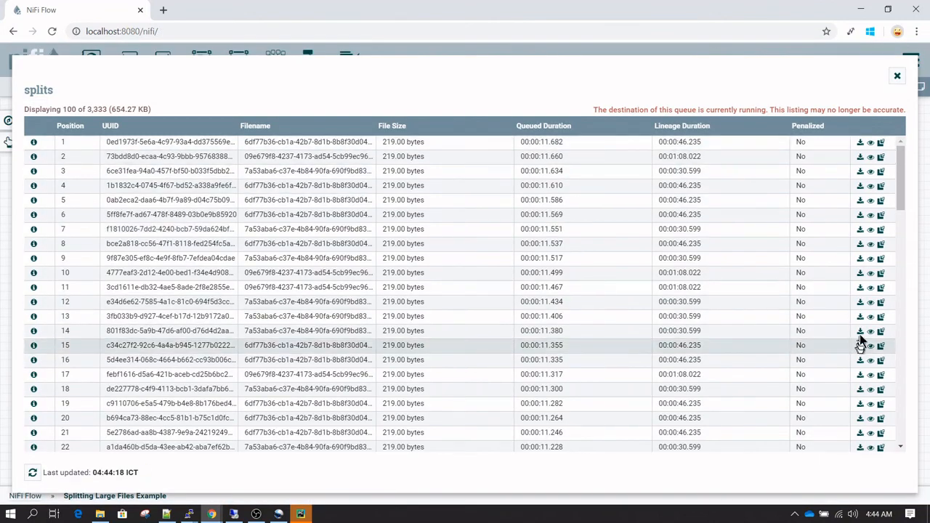
# Scroll a sample split's 10 CSV records, return to the flow and close the splits queue listing
pyautogui.scroll(-3)
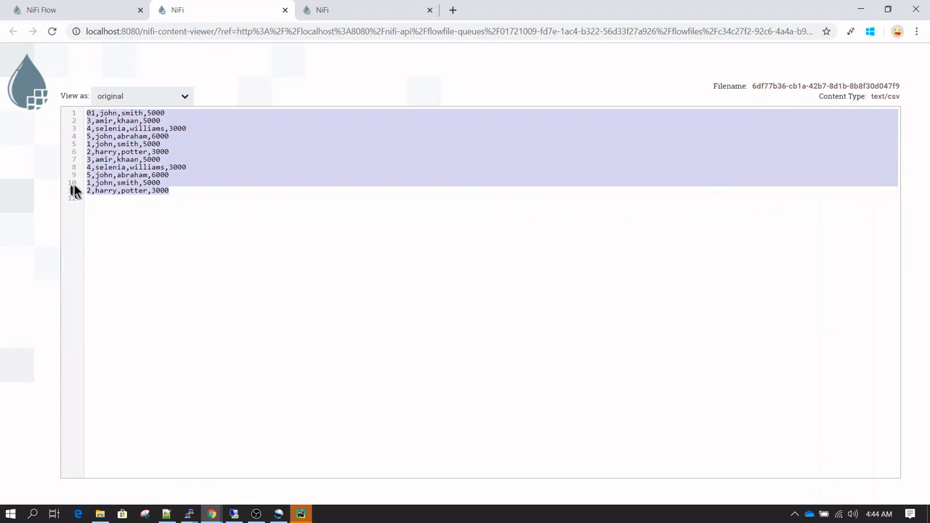
pyautogui.click(180, 183)
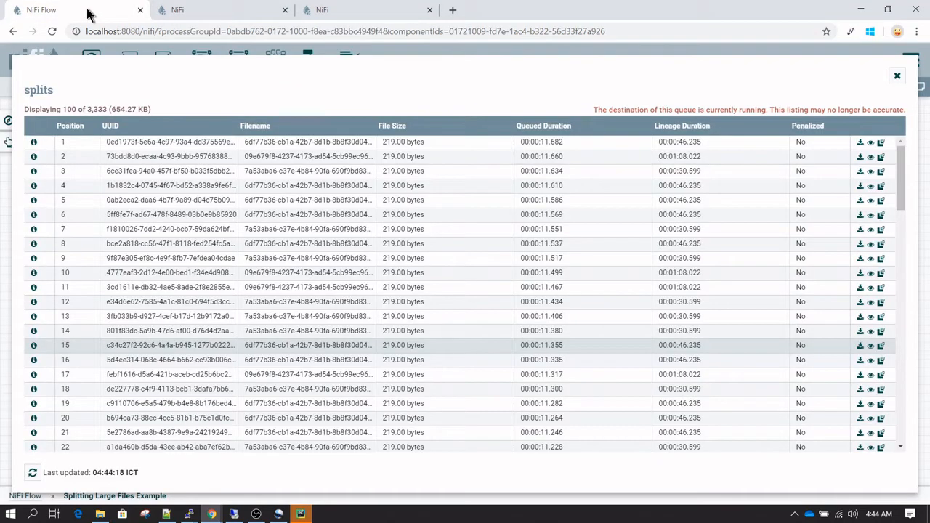
pyautogui.click(896, 76)
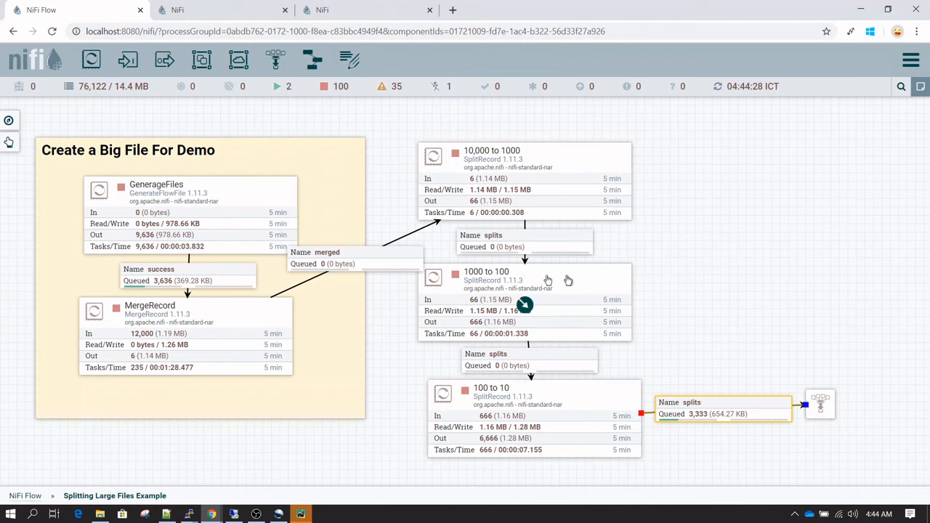
pyautogui.moveTo(700, 211)
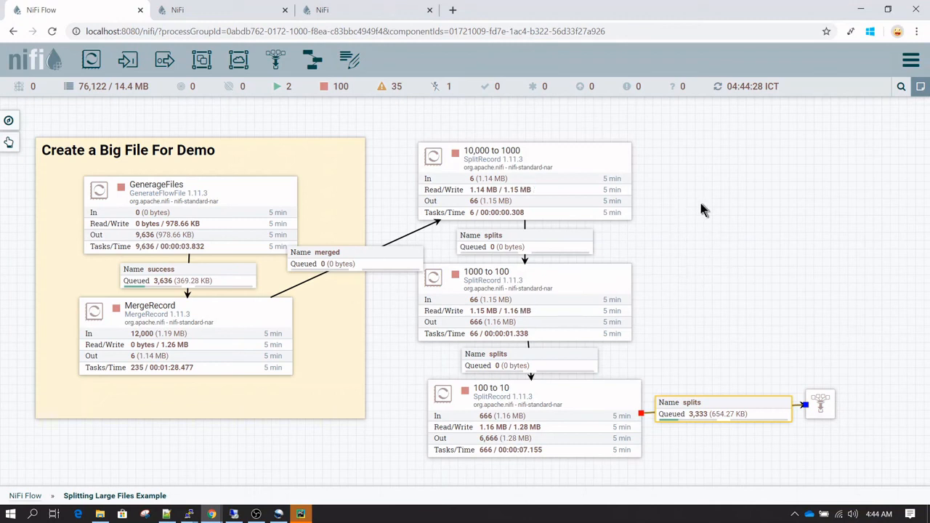